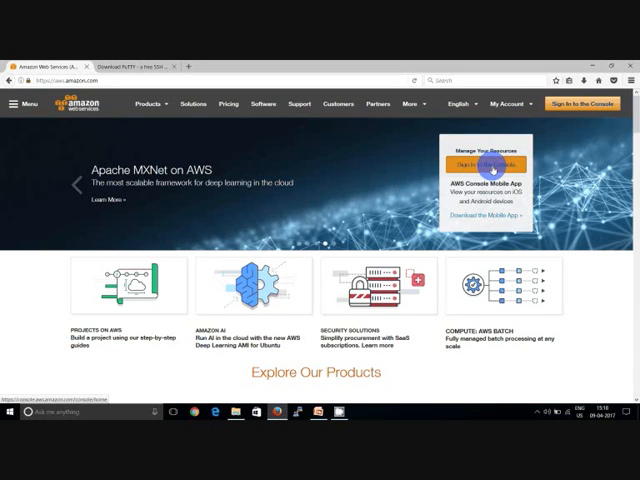
Step: Sign in to the AWS console as a returning user and reach the EC2 dashboard
left_click(488, 164)
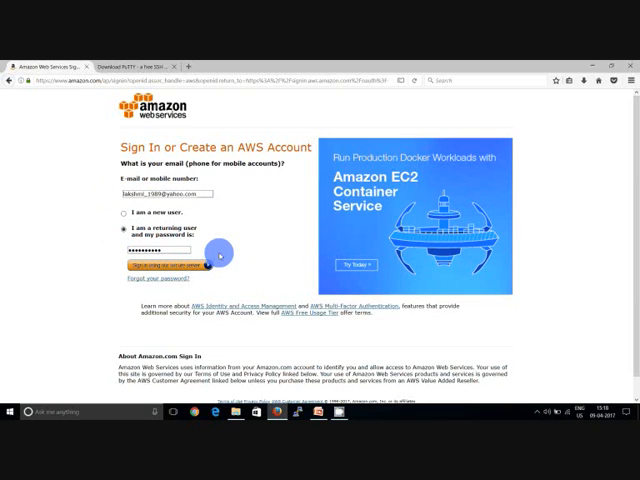
left_click(164, 264)
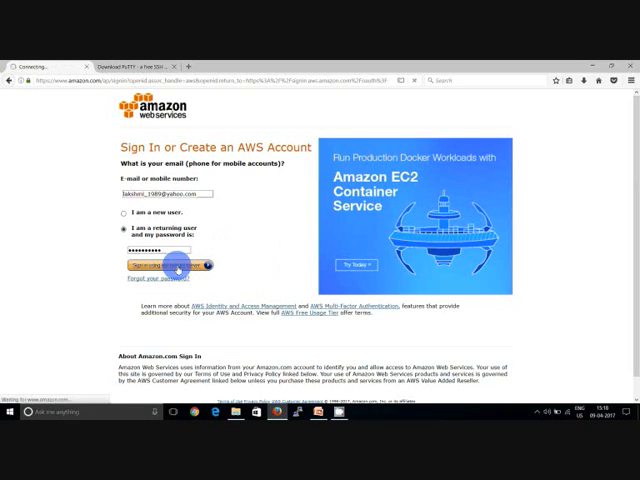
left_click(164, 264)
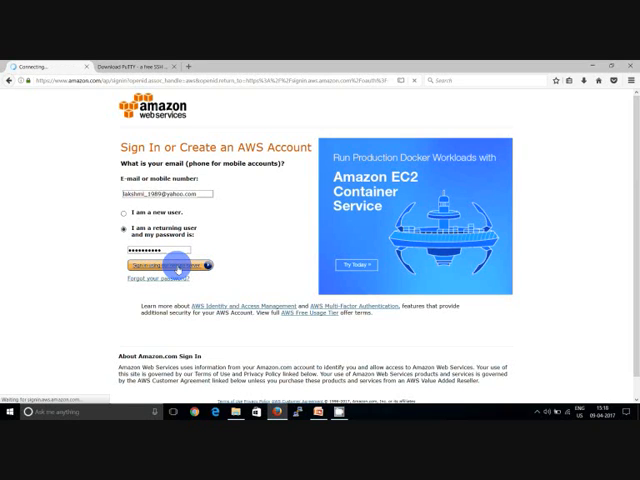
left_click(176, 264)
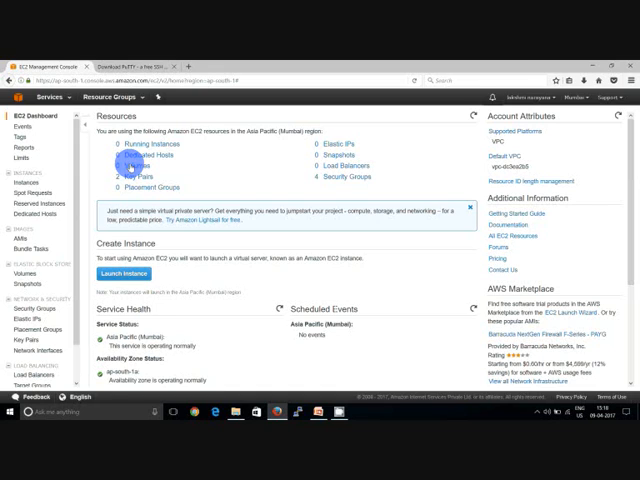
Step: Reach My Billing Dashboard from the account dropdown, showing April 2017 bills at 0.00 USD
left_click(520, 96)
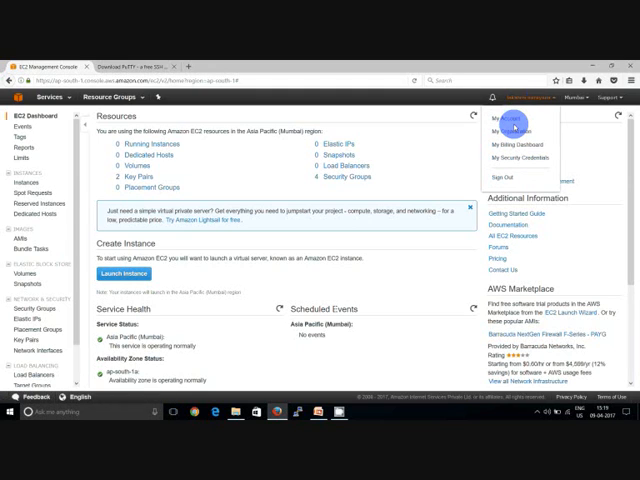
left_click(512, 140)
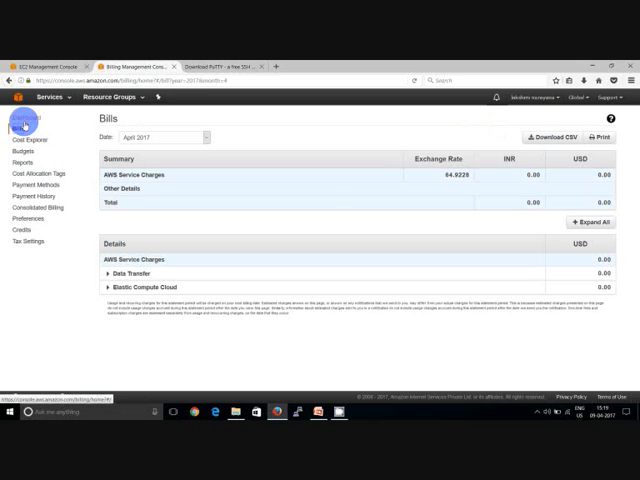
Step: View the Billing dashboard's zero month-to-date spend, then start launching a new EC2 instance
left_click(24, 116)
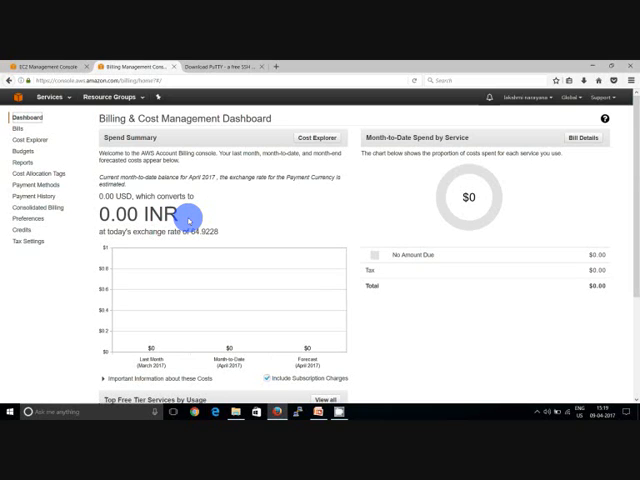
double_click(166, 216)
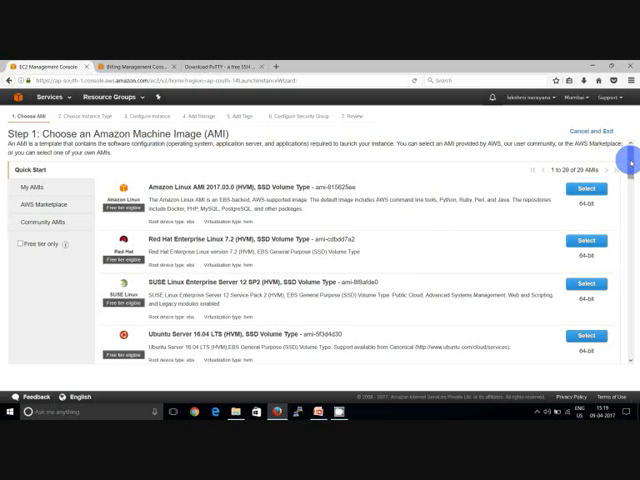
Step: Scroll the Quick Start AMI list to Red Hat Enterprise Linux 7.3
scroll("down", 3)
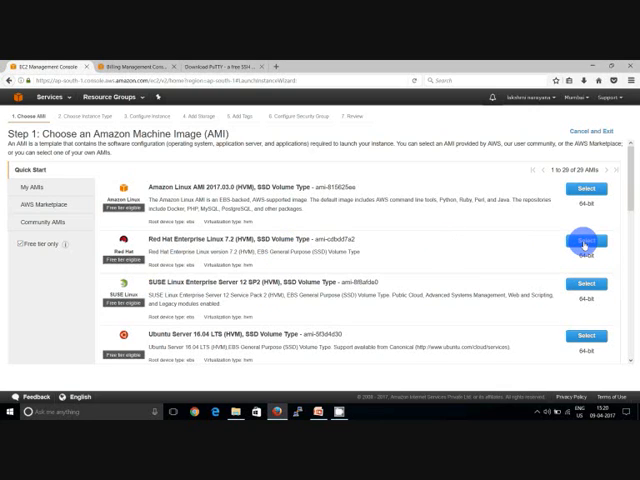
Step: Select Red Hat Enterprise Linux 7.3 on t2.micro with default details and reach Add Storage
left_click(586, 242)
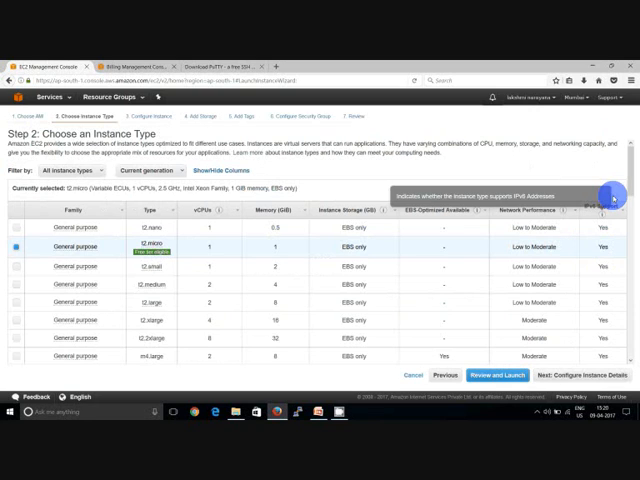
mouse_move(204, 250)
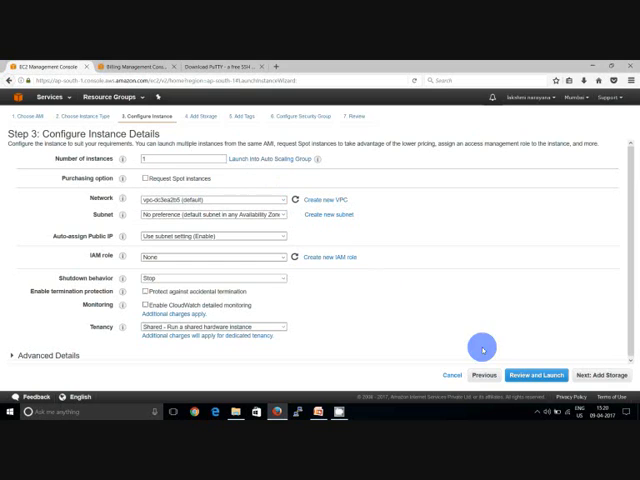
mouse_move(596, 376)
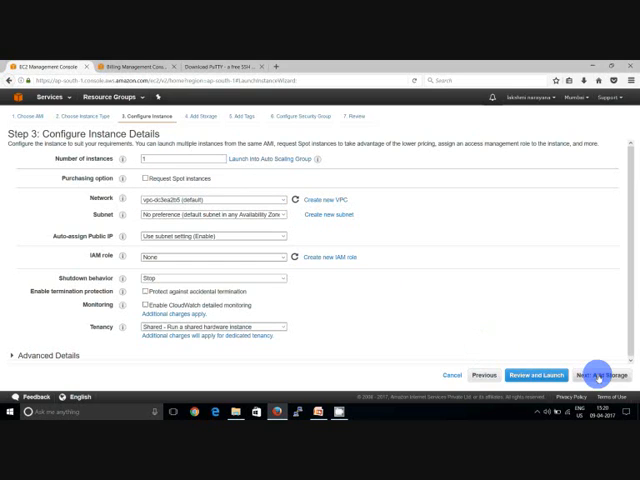
left_click(596, 376)
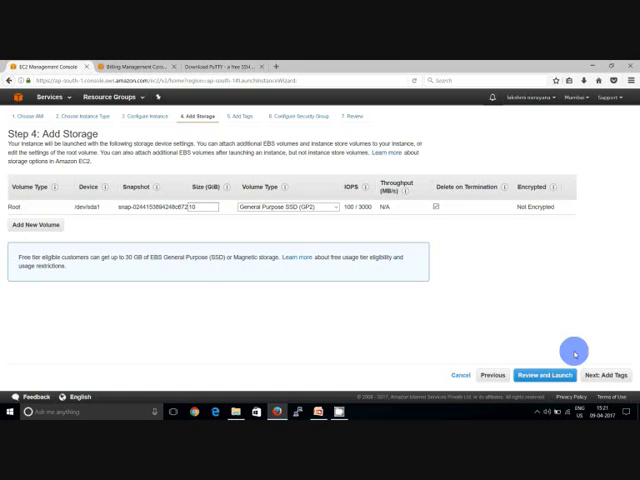
Step: Keep the default storage and advance to the Add Tags step
left_click(606, 374)
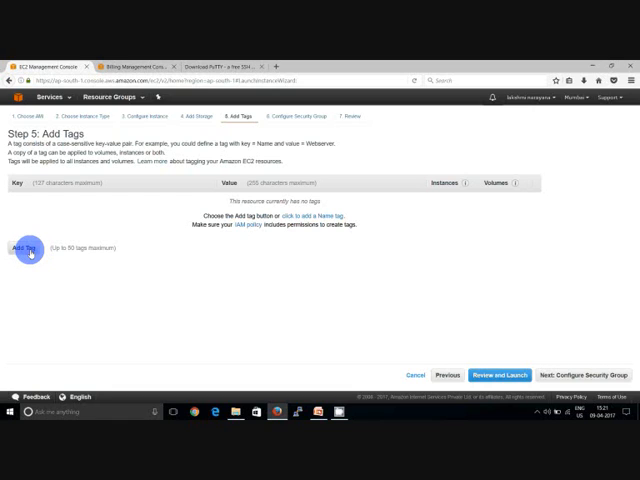
Step: Add a tag with key 1 and value TestInstance, then reach Configure Security Group
left_click(32, 248)
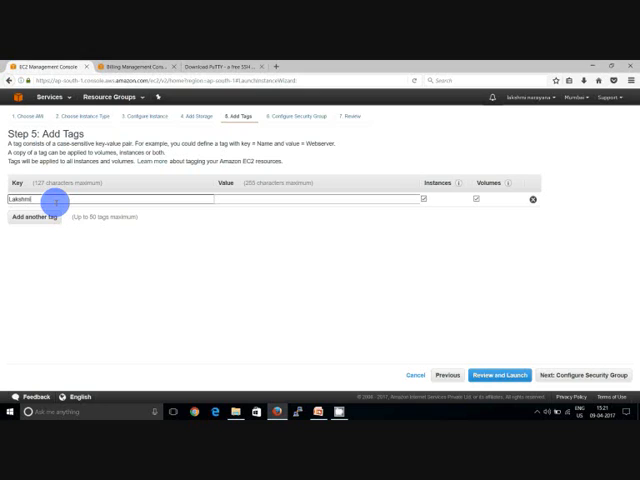
type("1")
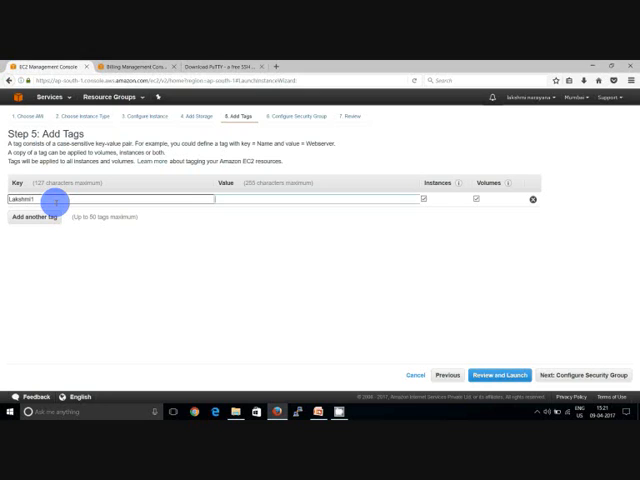
type("Test")
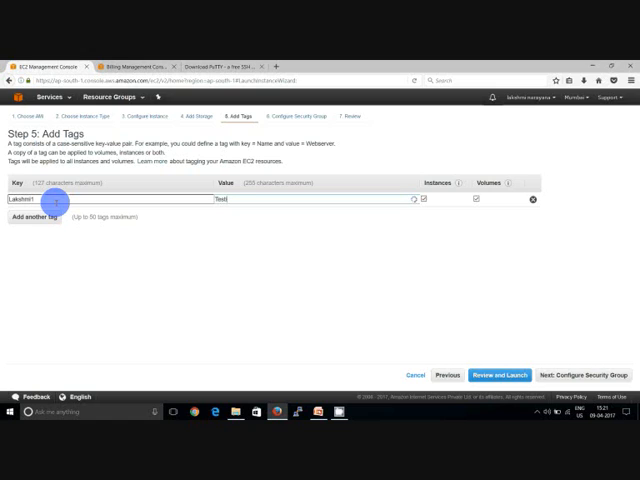
type("Instance")
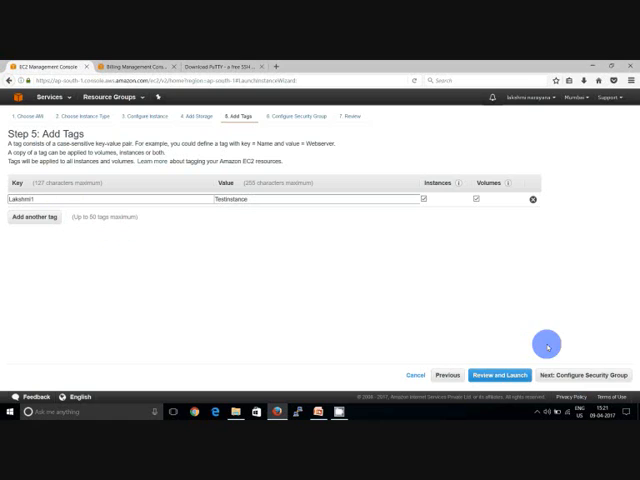
left_click(580, 376)
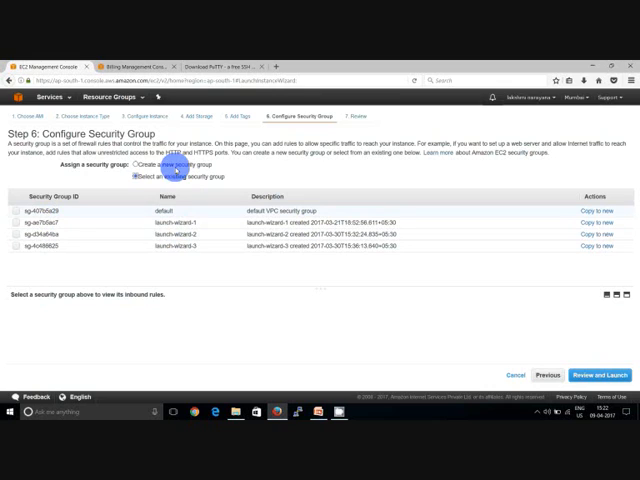
Step: Create a new security group keeping the SSH TCP 22 rule and proceed to Review and Launch
left_click(138, 164)
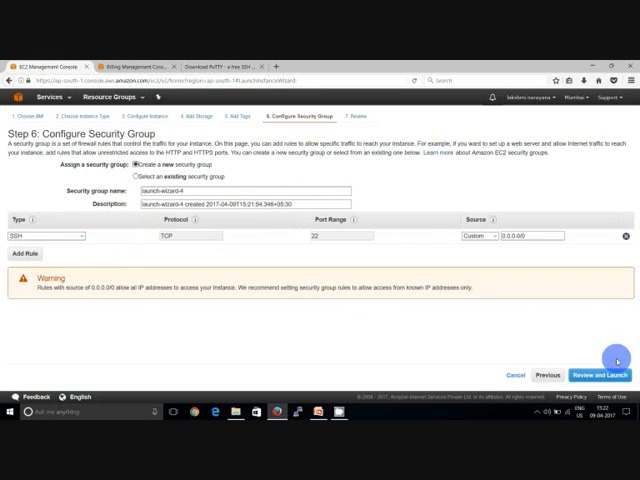
left_click(600, 376)
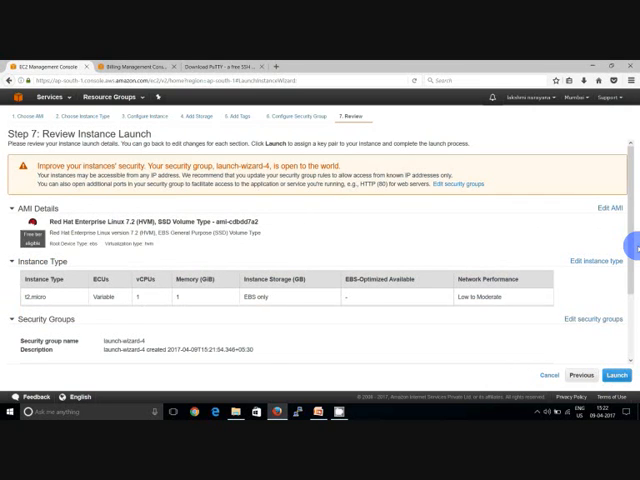
Step: Review the launch details including expanded Storage, then launch to bring up the key pair prompt
scroll("down", 3)
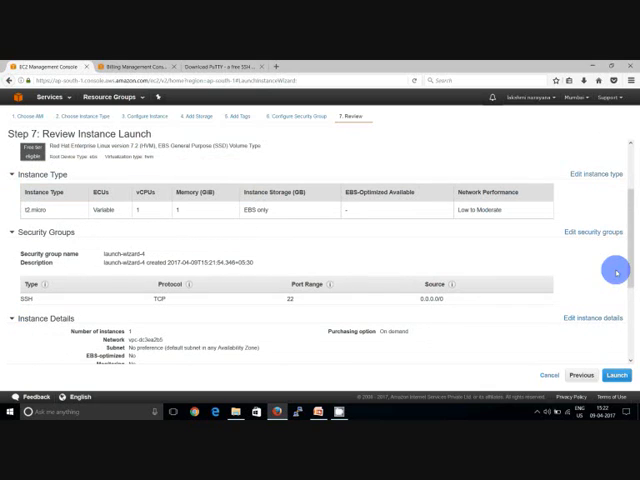
scroll("down", 3)
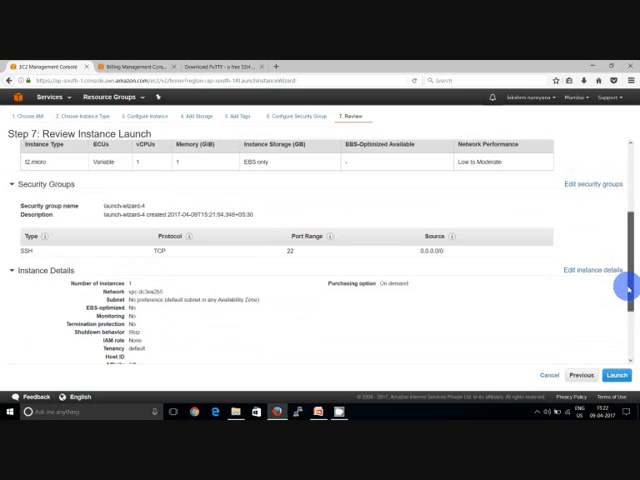
scroll("down", 3)
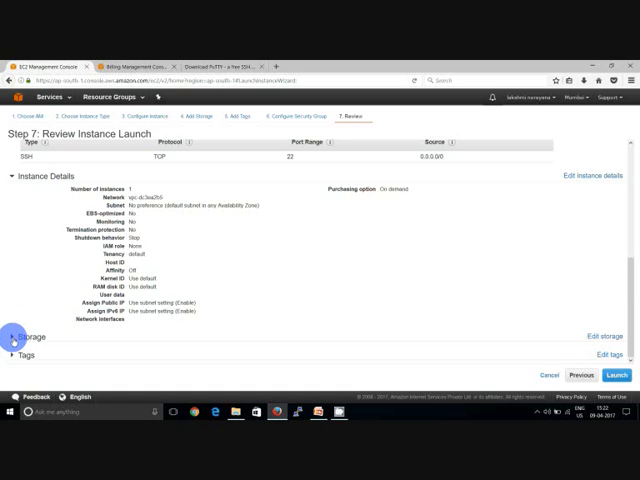
left_click(16, 336)
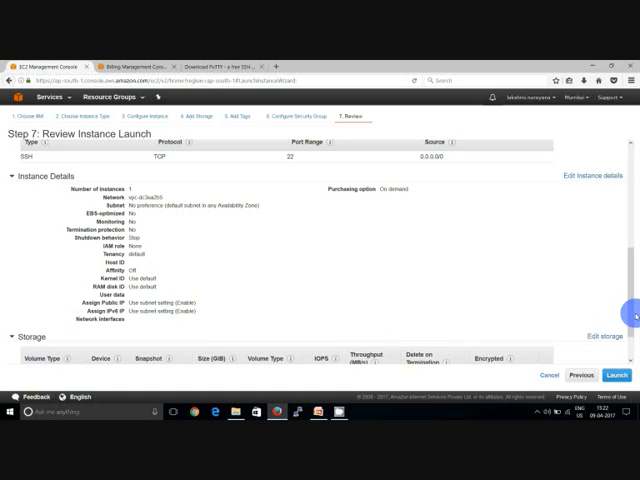
scroll("down", 3)
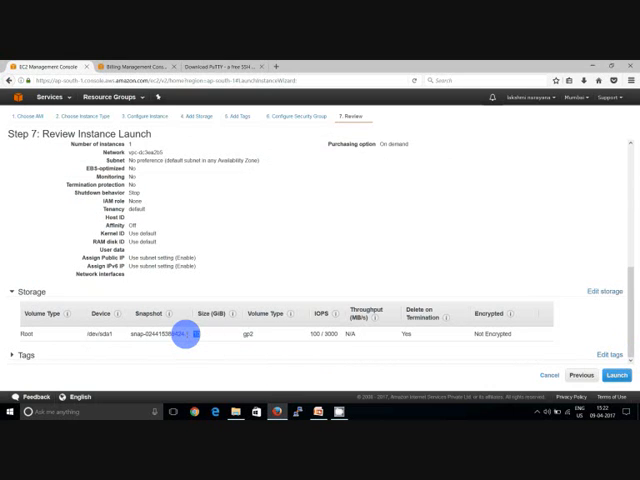
left_click(616, 376)
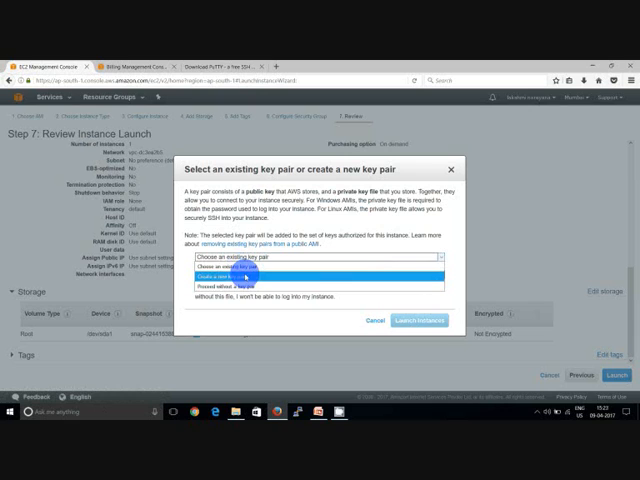
Step: Create a new key pair named Lakshmi and download its private key file
left_click(250, 272)
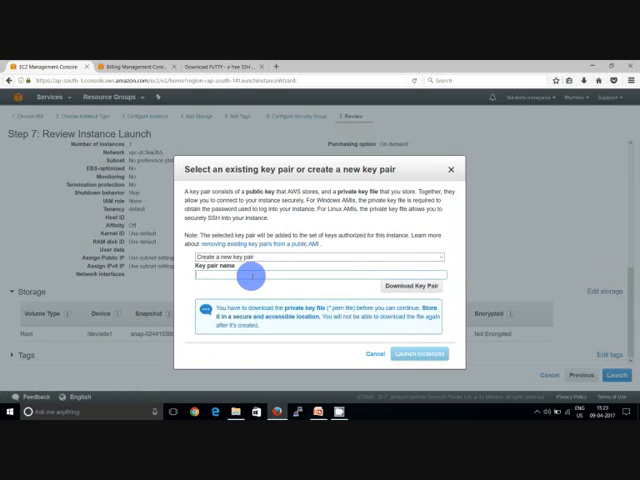
type("Lakshmi1")
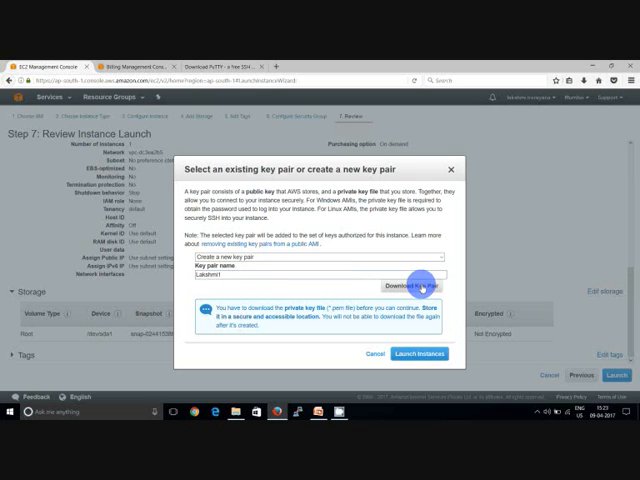
left_click(410, 286)
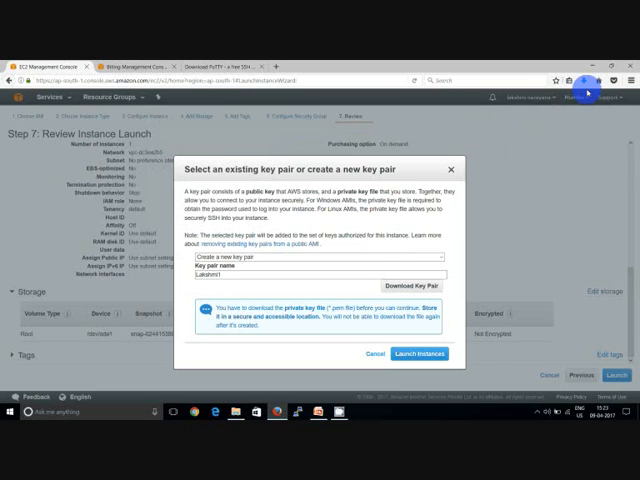
Step: Check the downloaded Lakshmi .pem file in Firefox's Downloads list
left_click(410, 284)
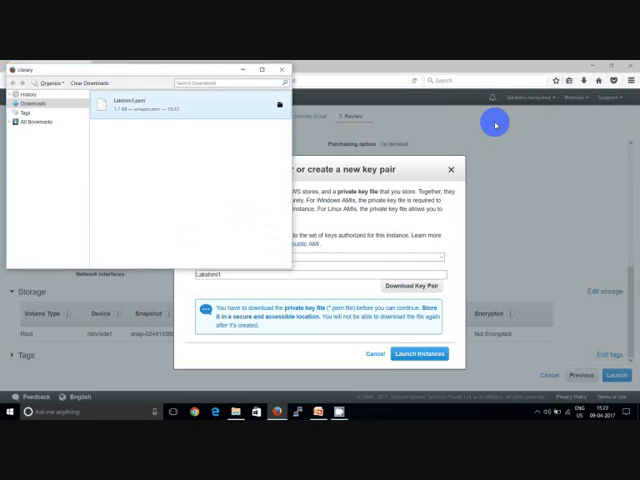
right_click(144, 108)
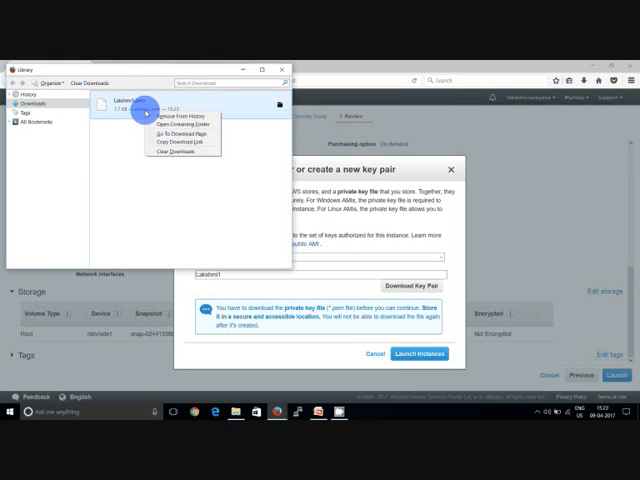
left_click(172, 122)
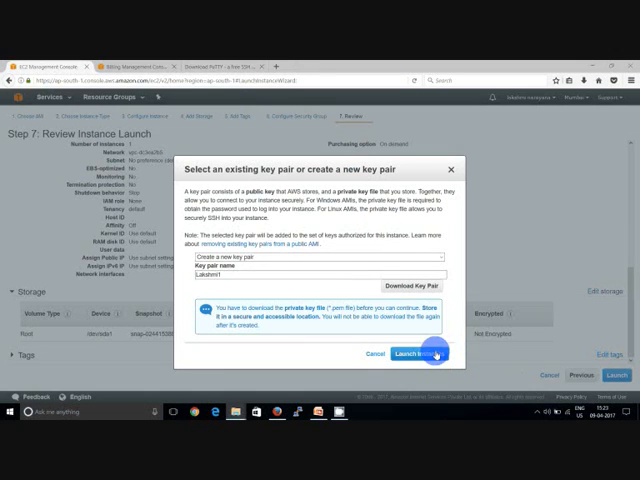
Step: Launch the reviewed instance and view the Launch Status confirmation that it is launching
left_click(420, 352)
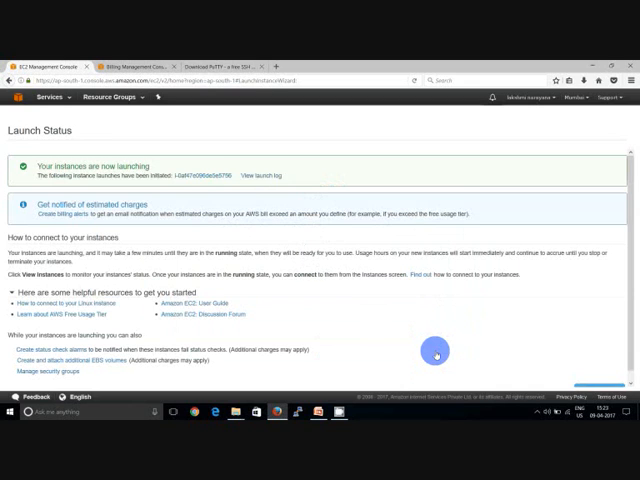
mouse_move(118, 190)
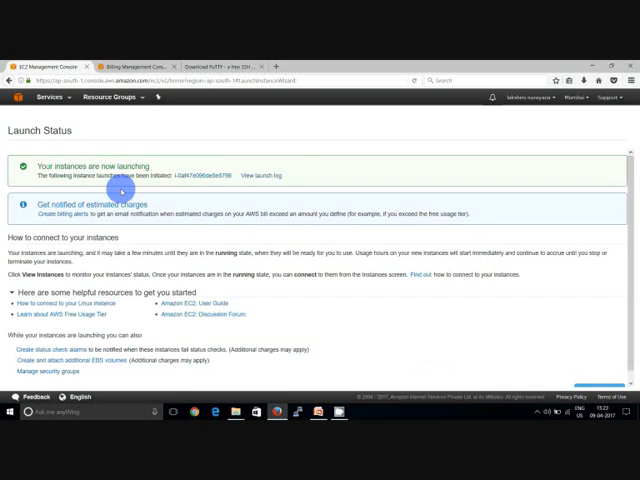
double_click(70, 164)
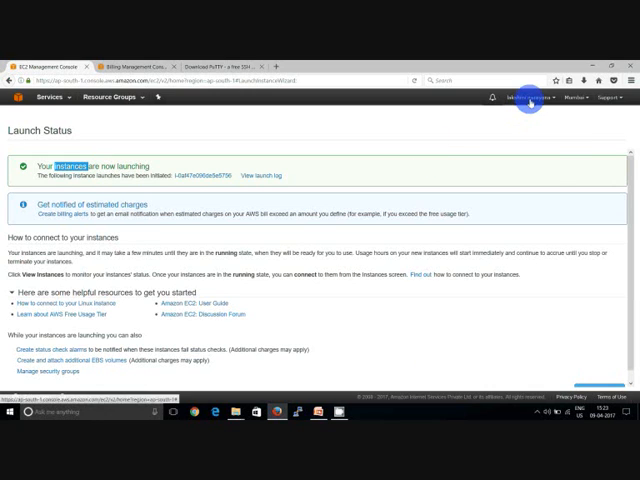
left_click(536, 98)
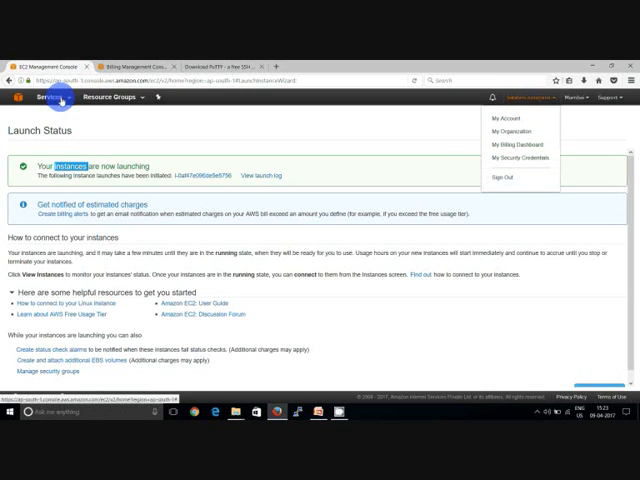
Step: Navigate via Services to the EC2 Dashboard and list Running Instances, showing the new instance pending
left_click(48, 96)
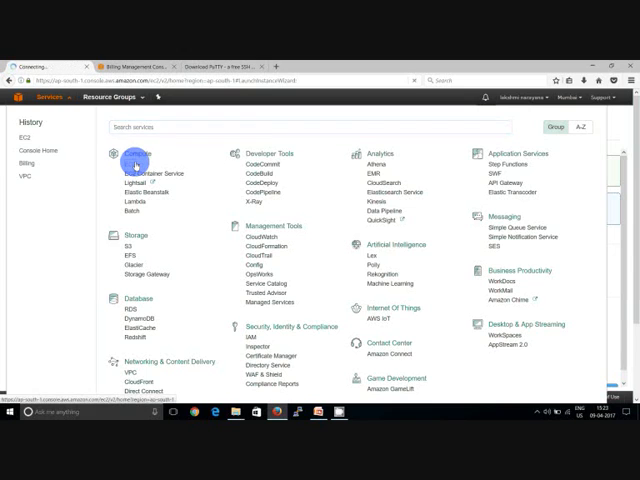
left_click(132, 160)
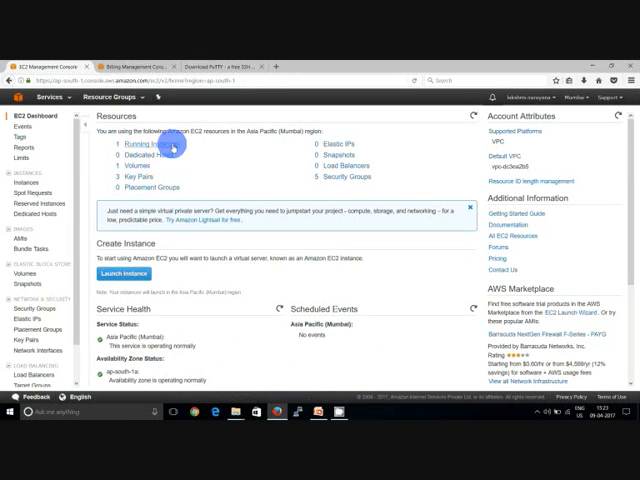
left_click(124, 140)
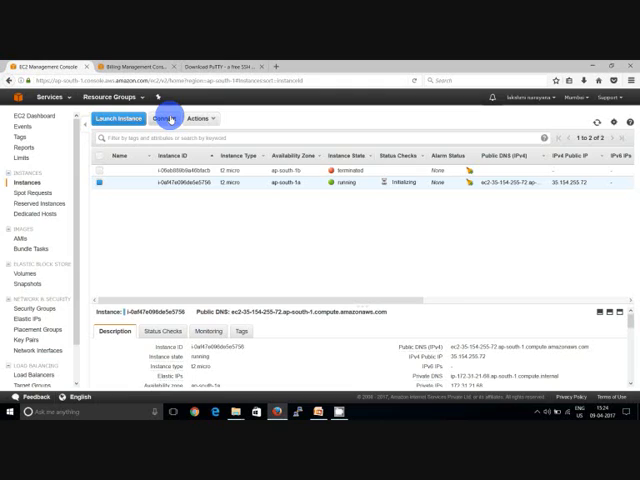
Step: Show the Connect To Your Instance dialog with the SSH command and select the instance's public address
left_click(160, 118)
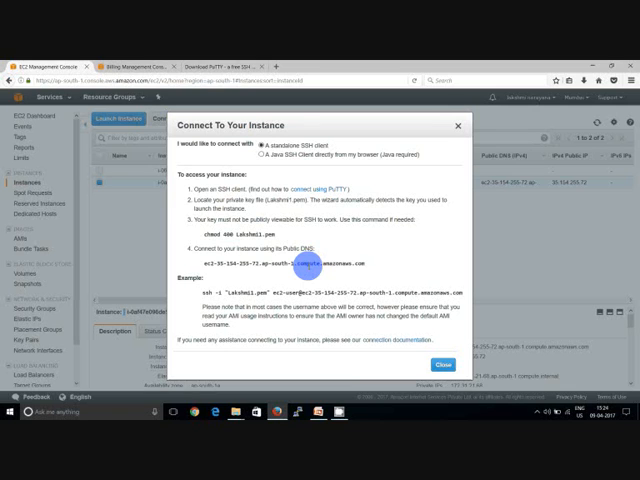
left_click(8, 416)
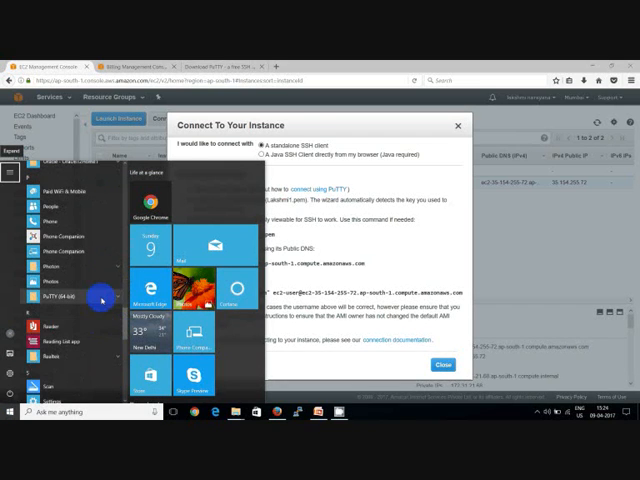
Step: Import the downloaded .pem private key into PuTTYgen via Conversions > Import key and acknowledge the notice
left_click(48, 296)
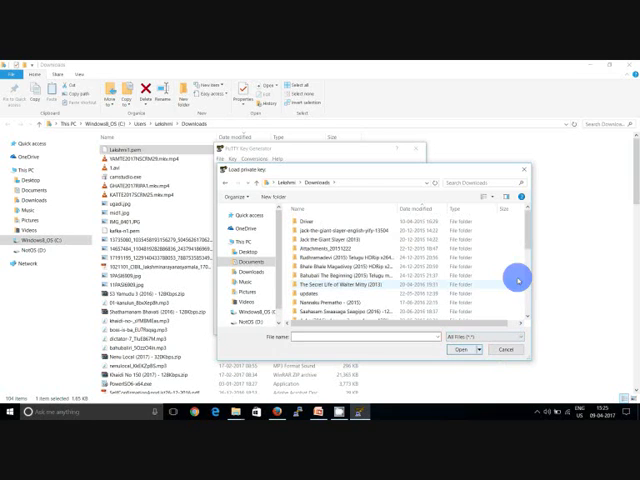
scroll("down", 3)
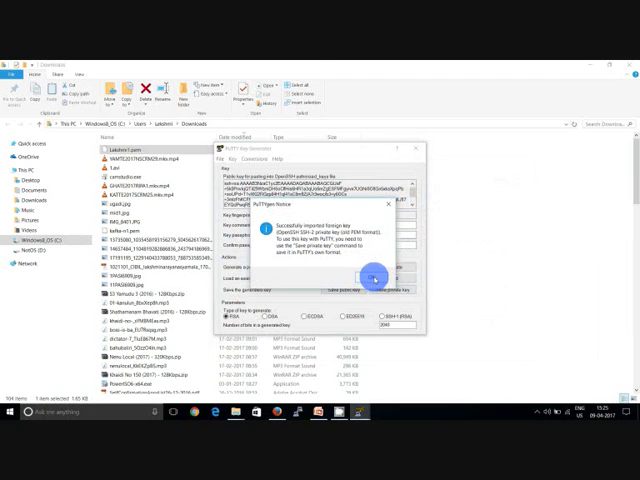
left_click(374, 276)
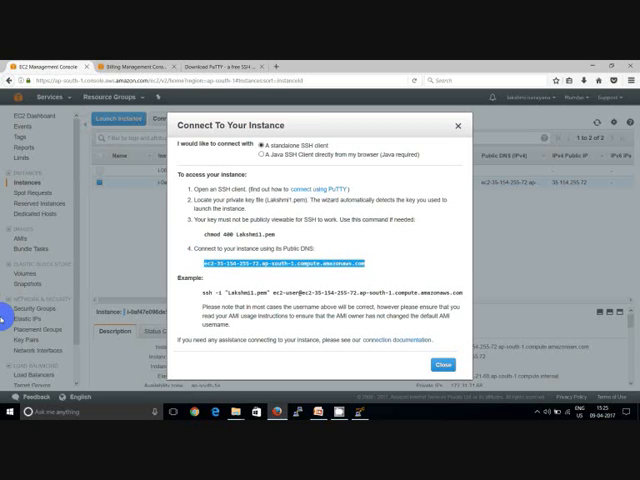
Step: Connect PuTTY to the instance's public DNS as Host Name with the .ppk set under SSH > Auth
left_click(8, 414)
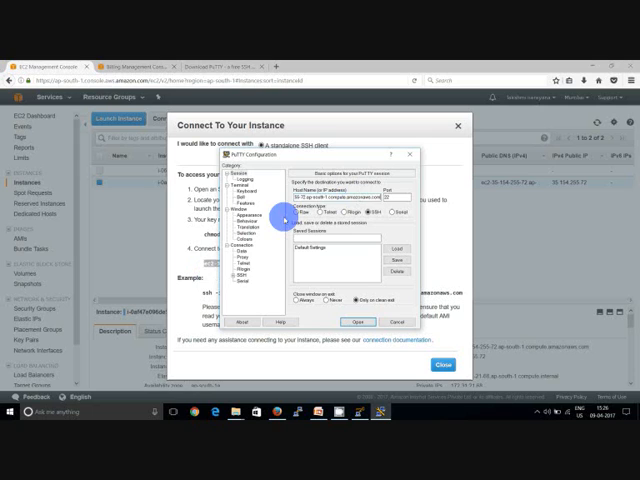
scroll("down", 3)
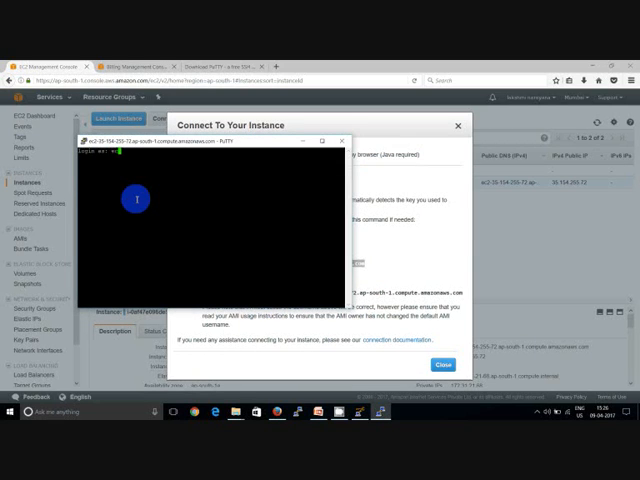
Step: Log in as ec2-user and run ls and df -h to list files and disk usage
type("ec2-user")
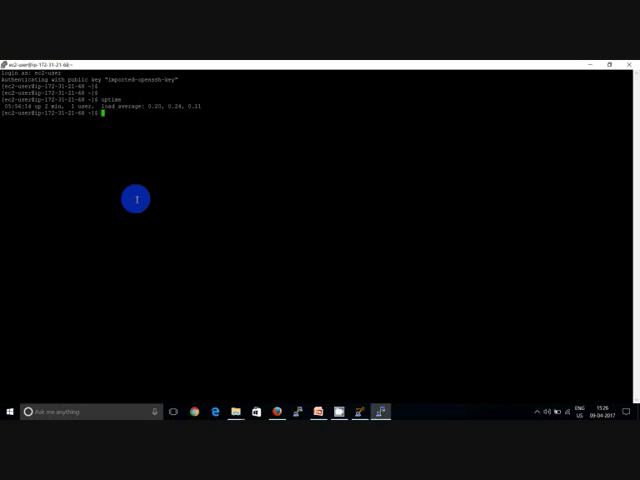
type("l")
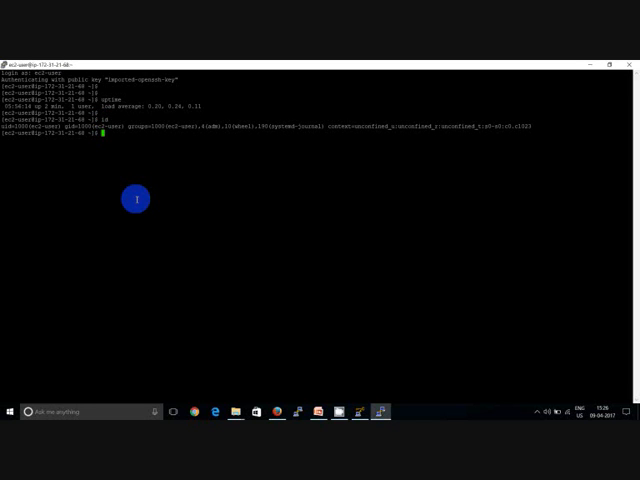
type("df -h")
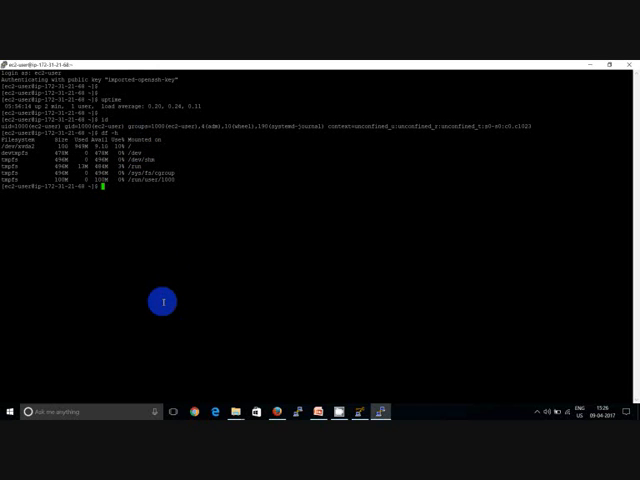
Step: Attempt mkdir /Lakshmi, then retry the directory creation with sudo
type("mkdir")
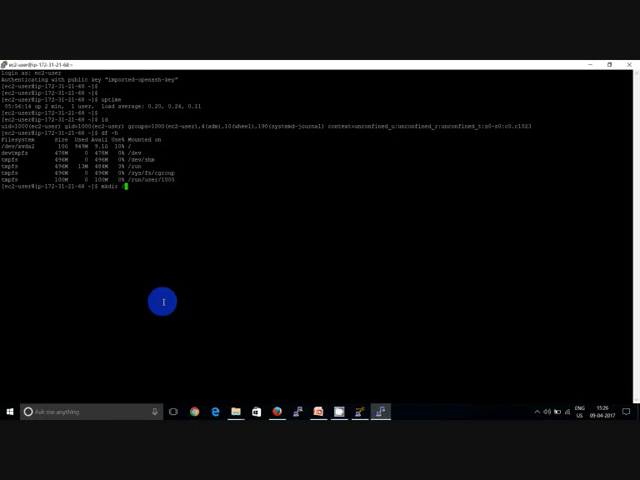
type("/lakshmi")
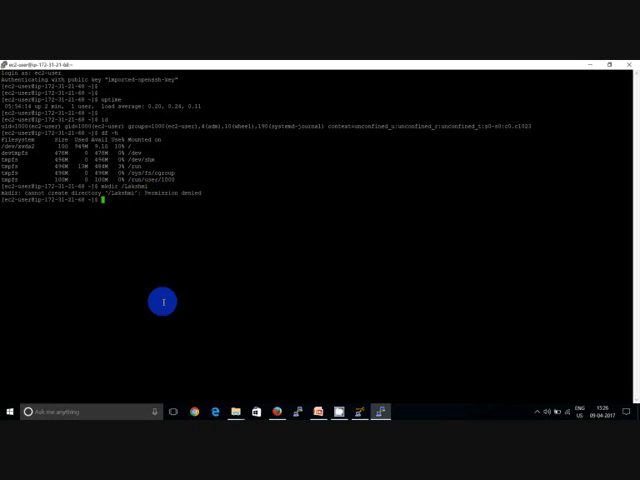
type("mkdir /Lakshmi")
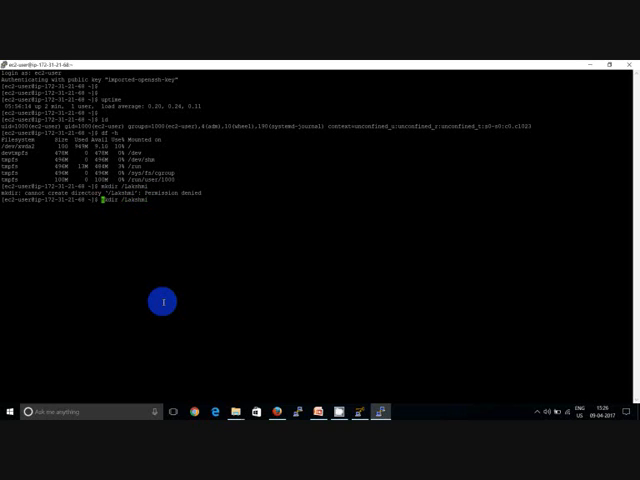
type("sudo")
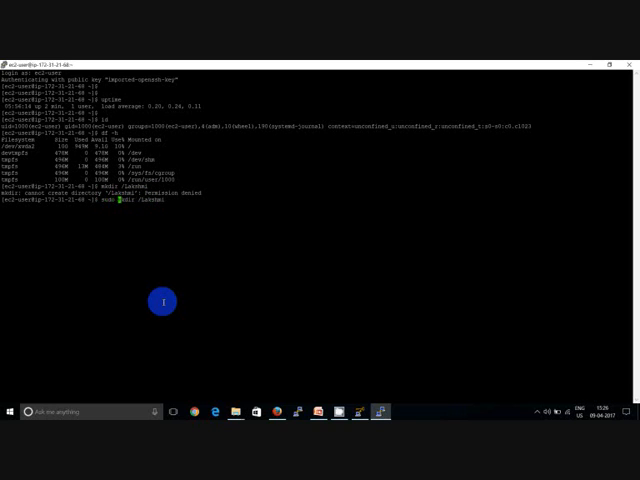